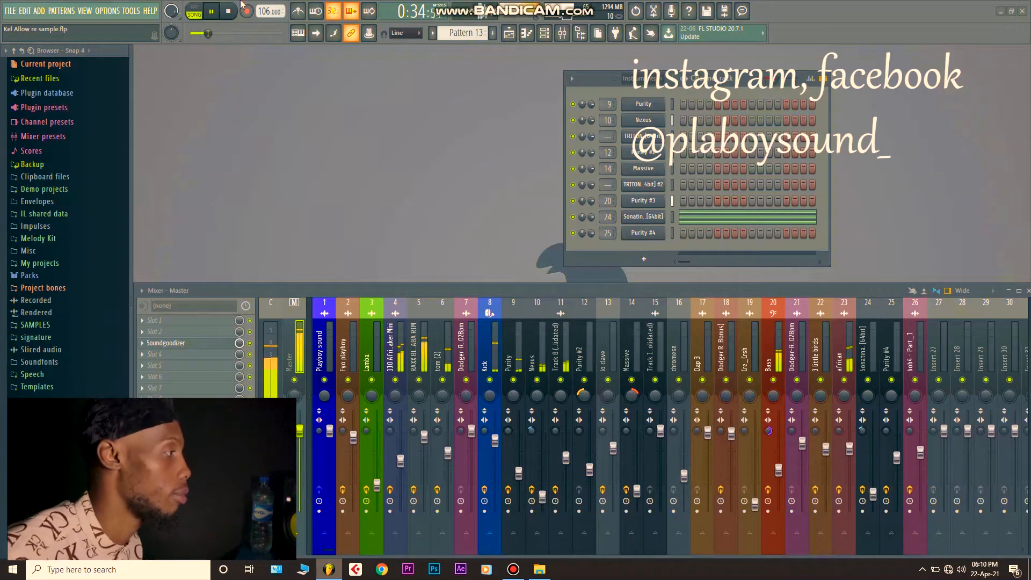
Step: Stop the beat from the transport panel so the song position returns to the start
left_click(211, 11)
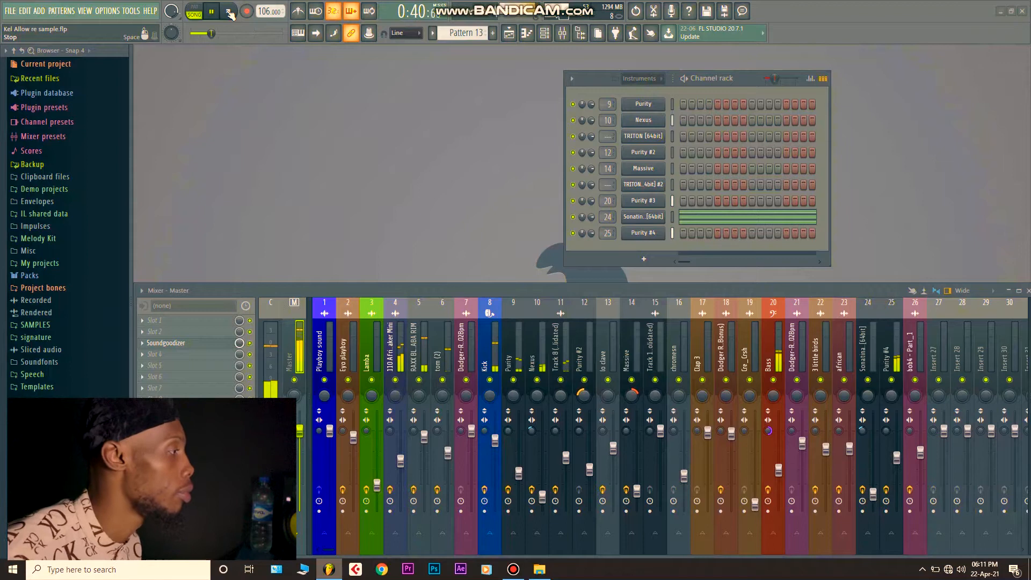
left_click(228, 11)
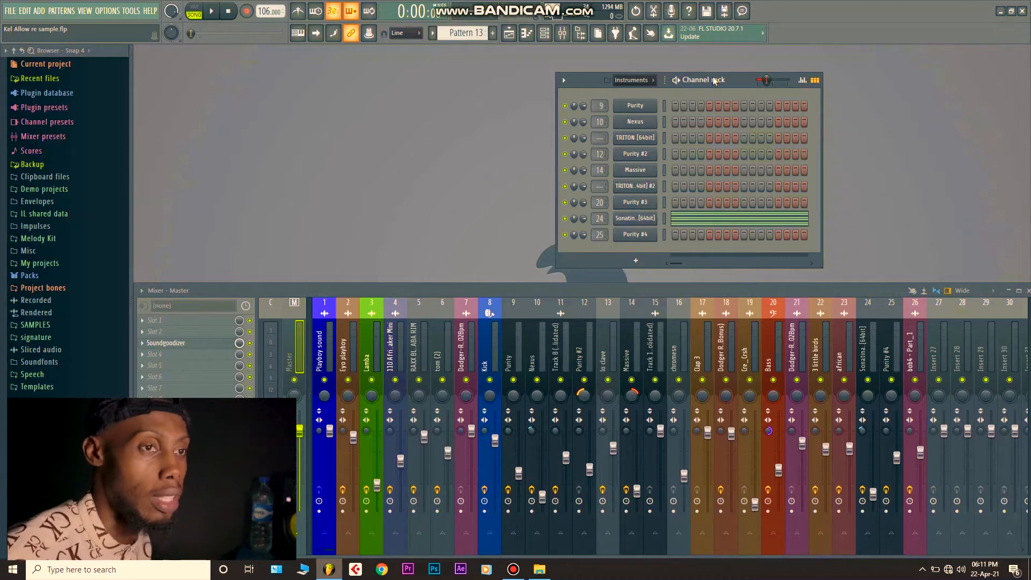
mouse_move(701, 61)
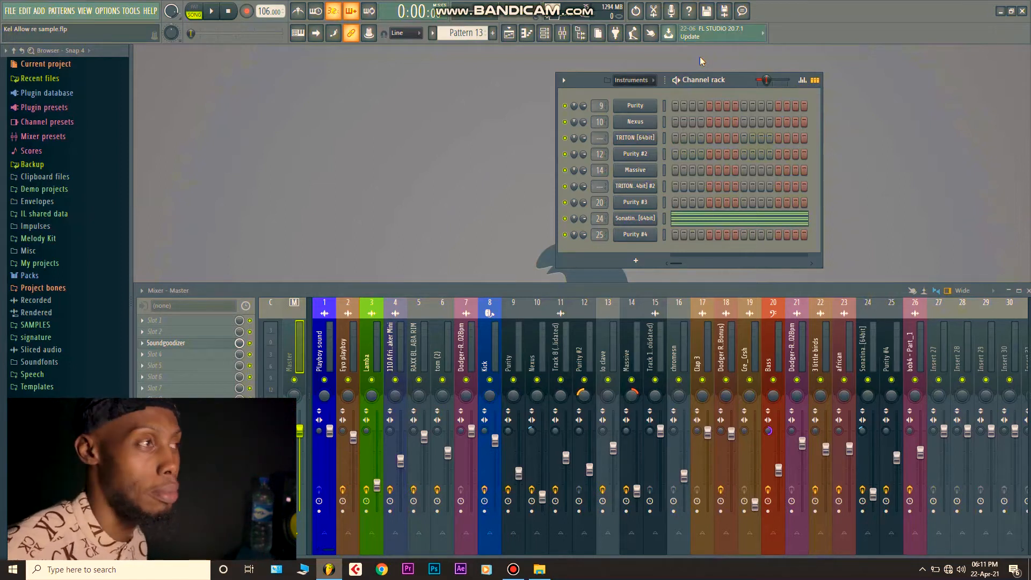
mouse_move(738, 93)
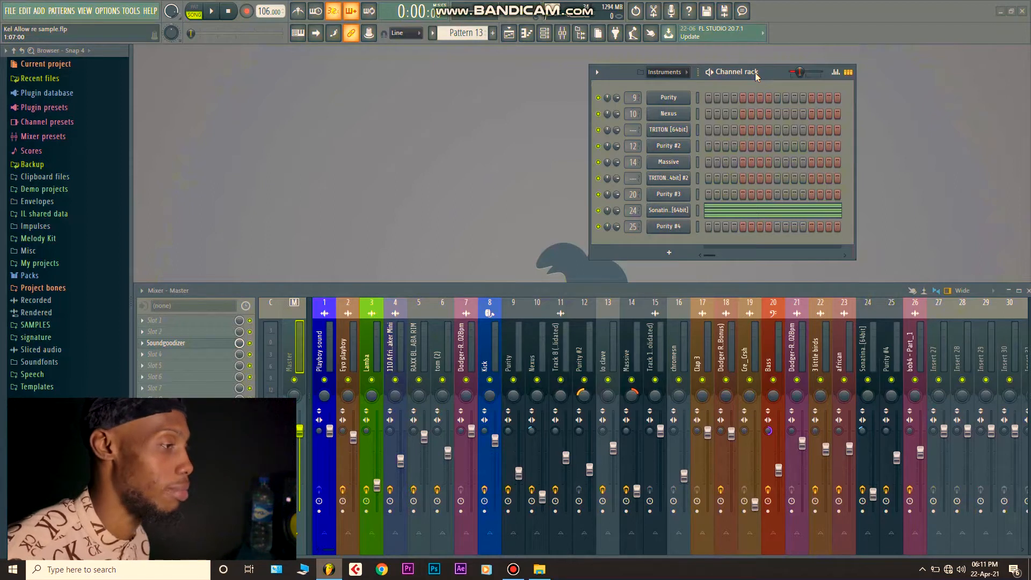
mouse_move(750, 64)
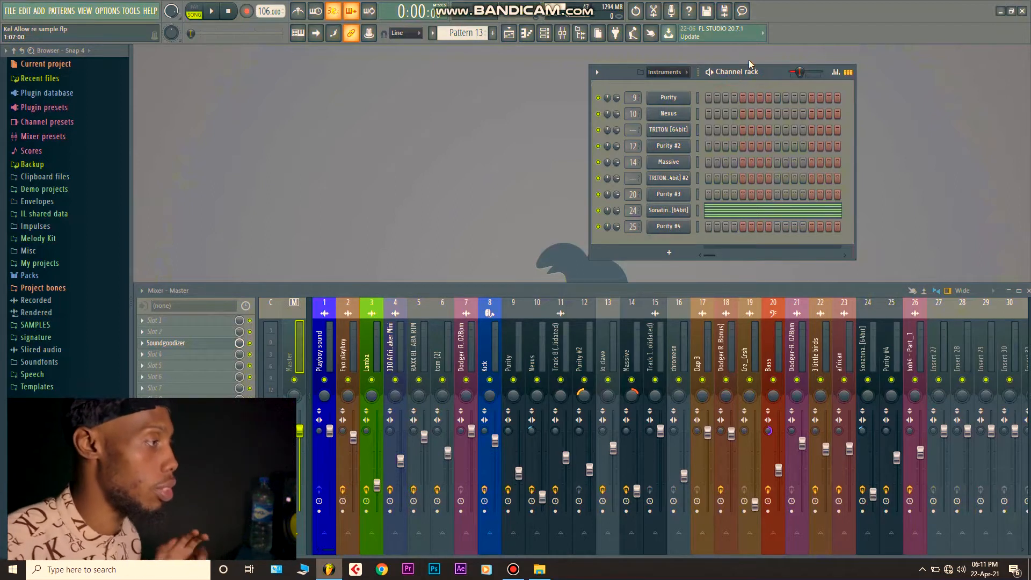